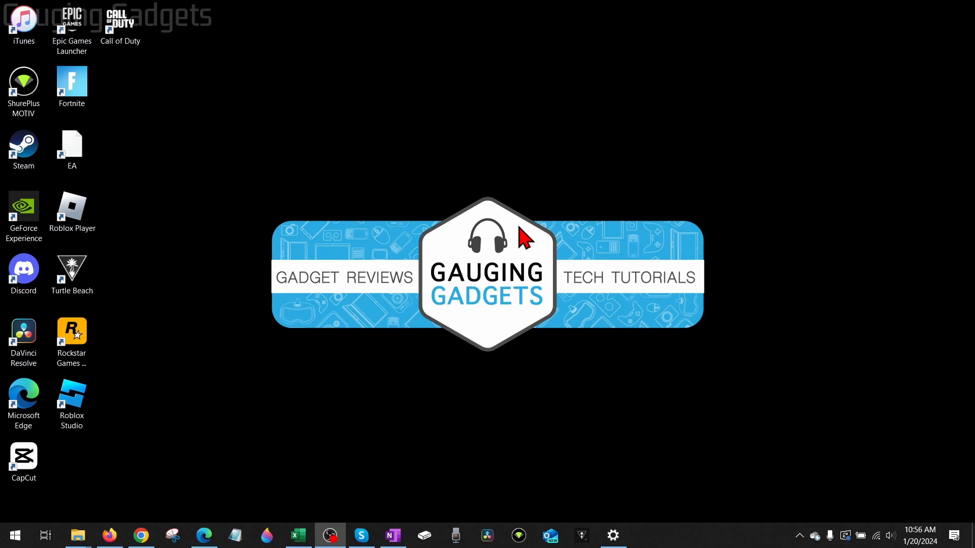
mouse_move(485, 214)
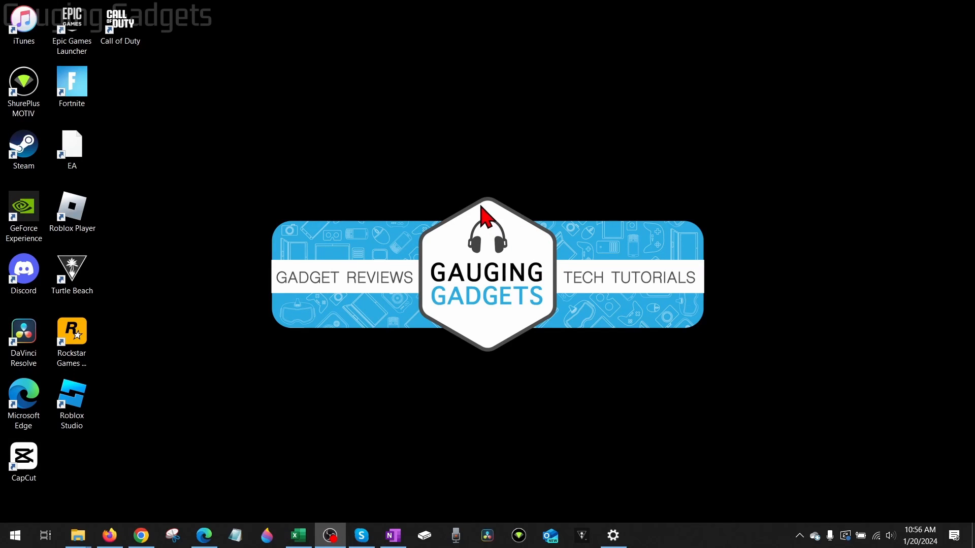
mouse_move(498, 208)
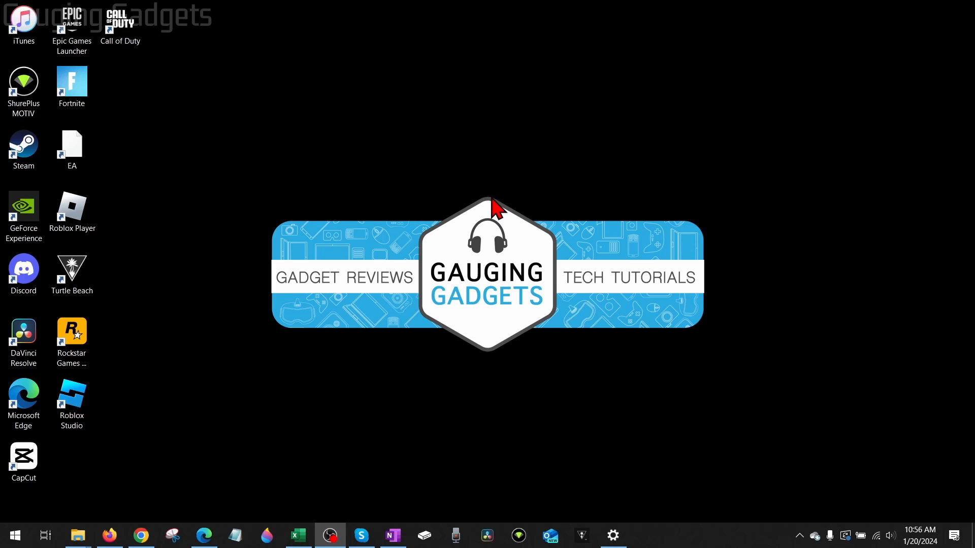
mouse_move(507, 208)
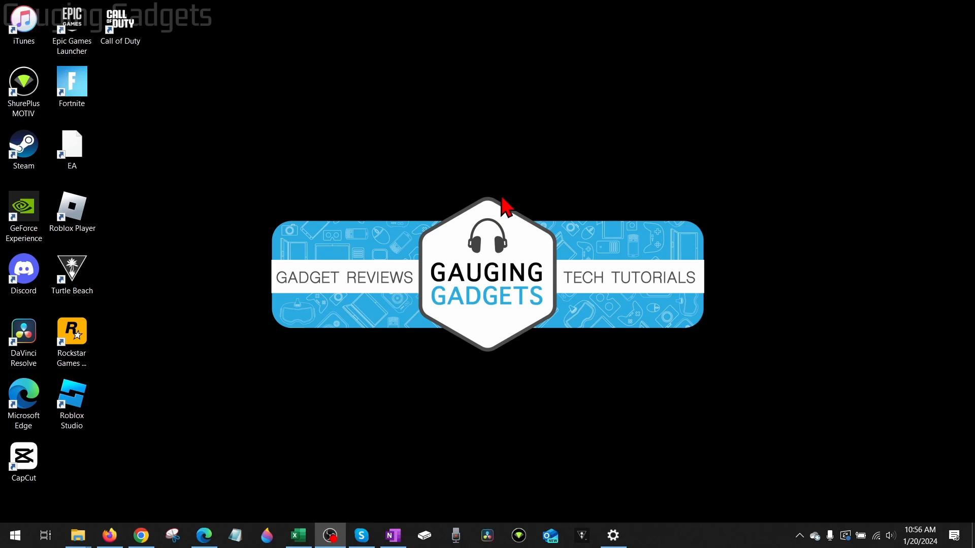
mouse_move(503, 202)
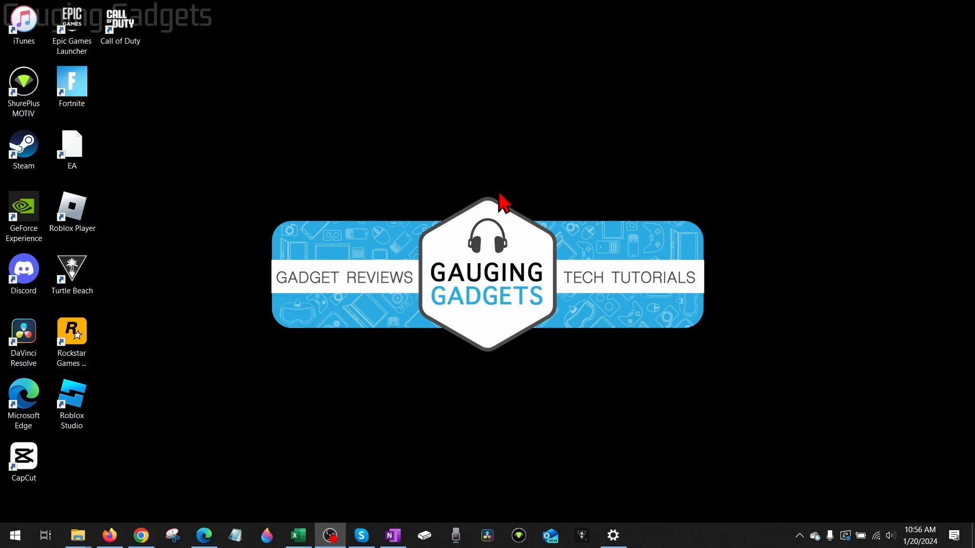
mouse_move(498, 202)
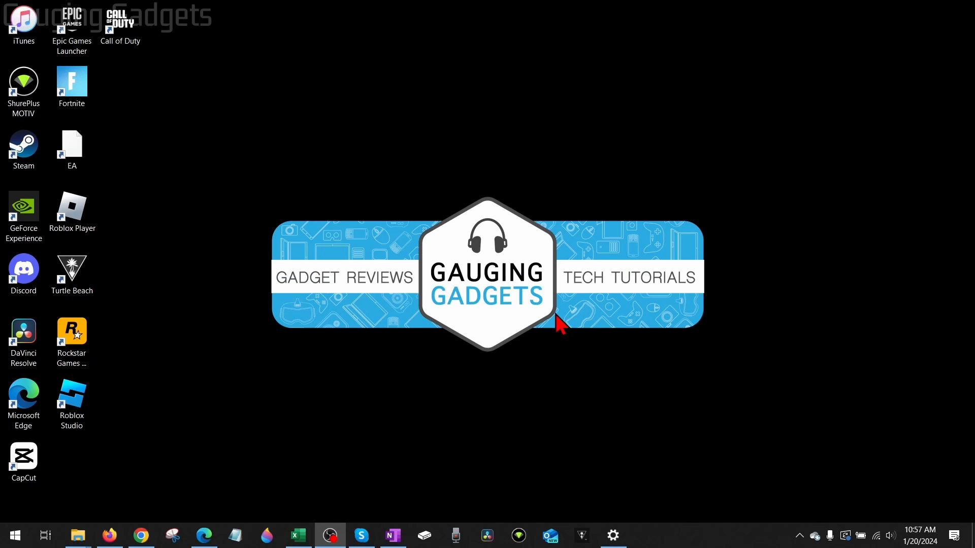
mouse_move(536, 239)
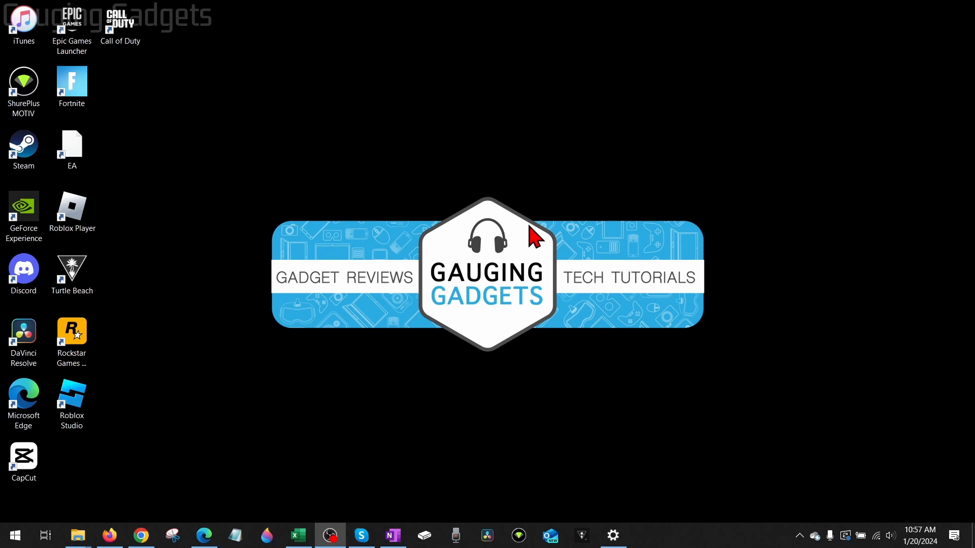
mouse_move(504, 237)
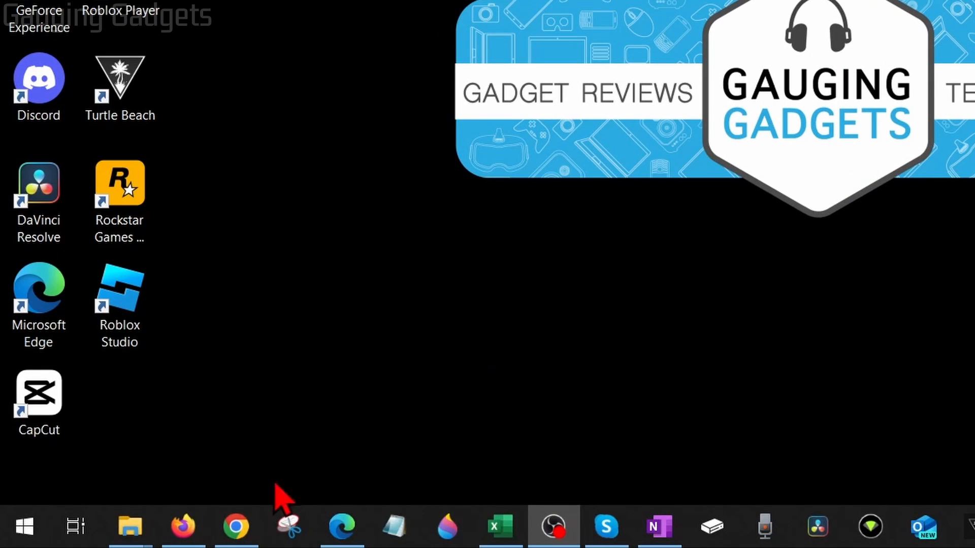
mouse_move(25, 528)
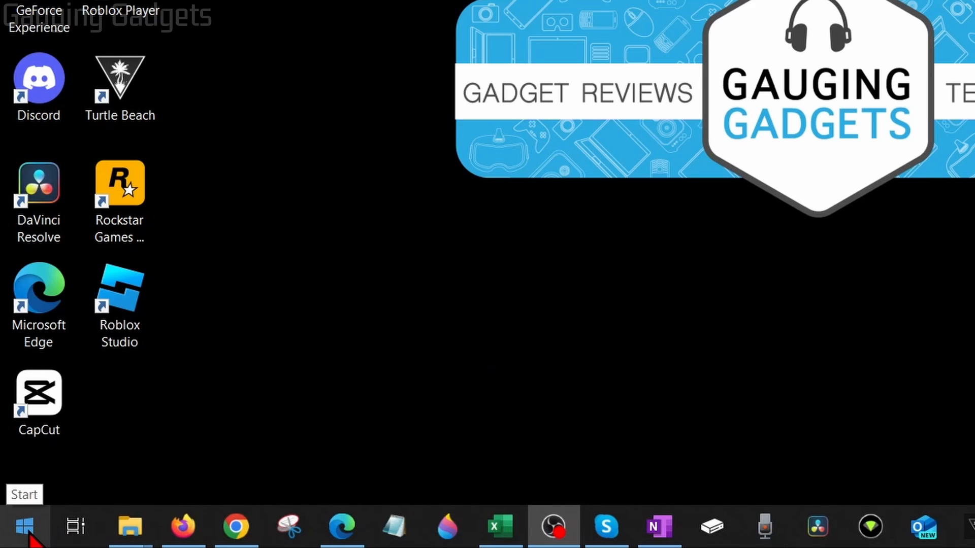
Launch Firefox from the taskbar, landing on roblox.com/home
click(24, 527)
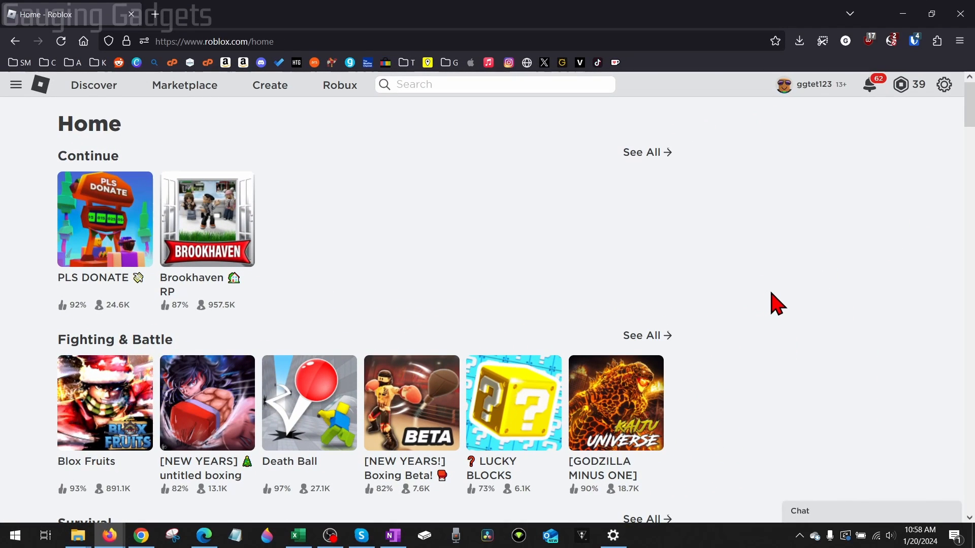
mouse_move(804, 302)
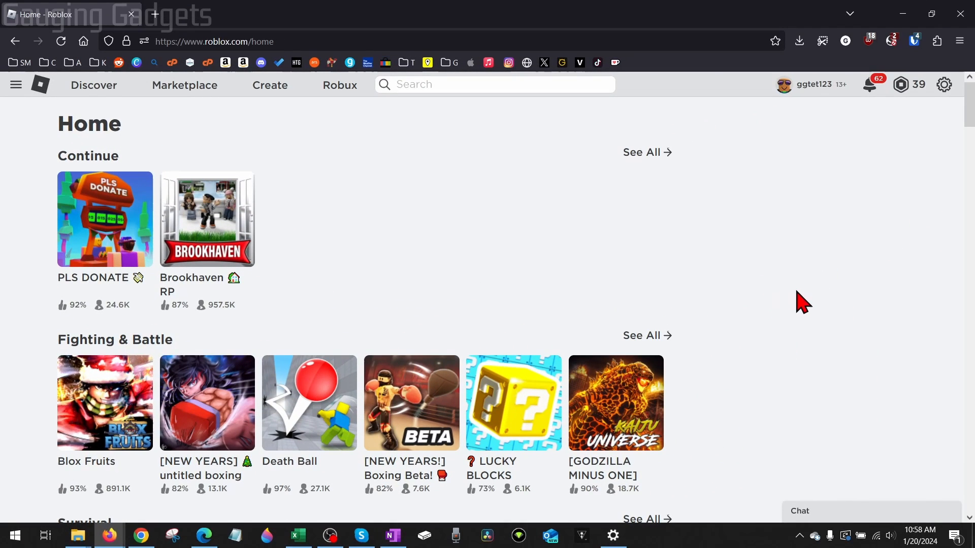
mouse_move(796, 293)
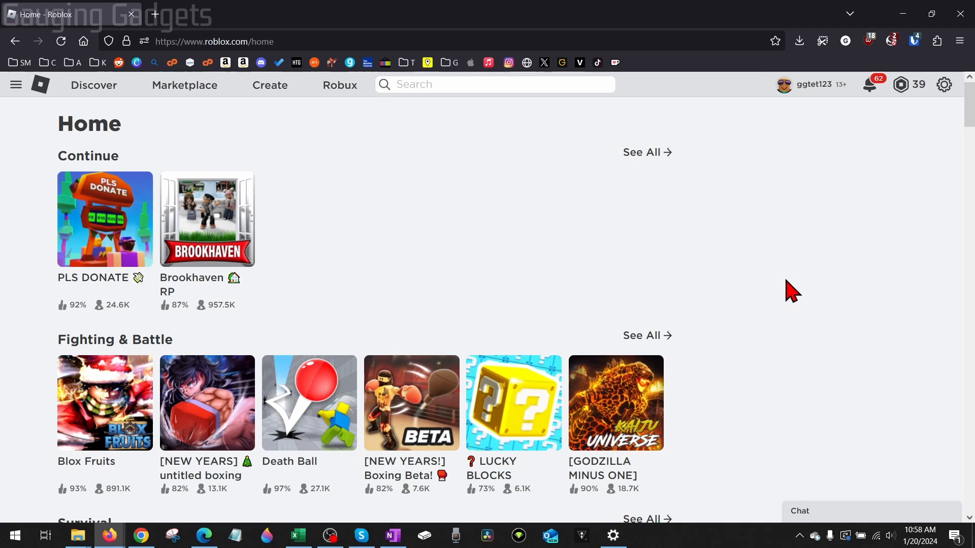
mouse_move(637, 255)
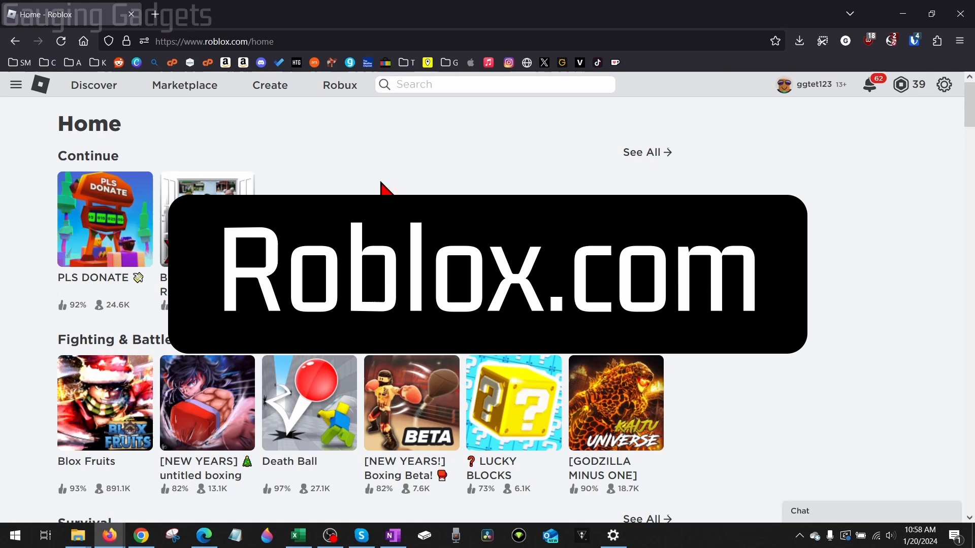
mouse_move(329, 138)
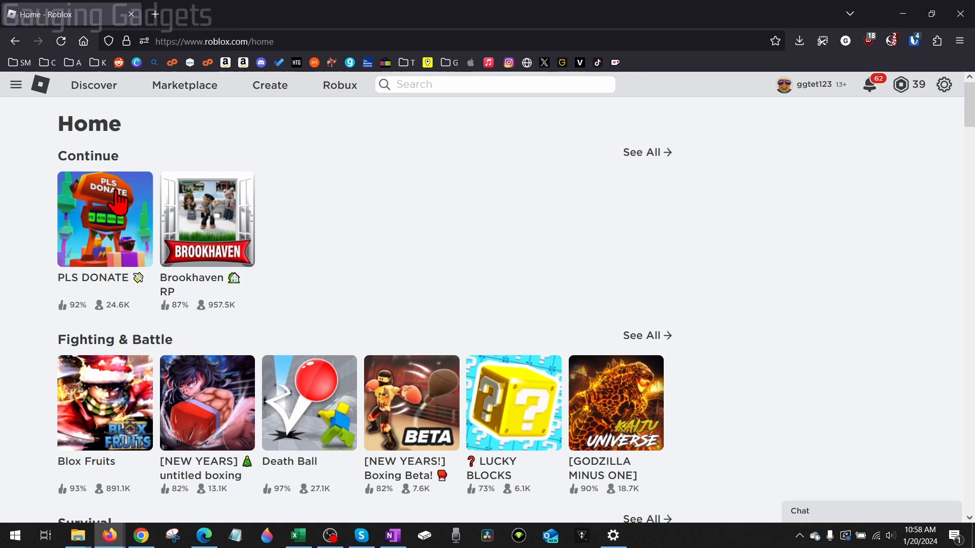
Try to play PLS DONATE and save the prompted Roblox Player installer to Downloads
click(104, 219)
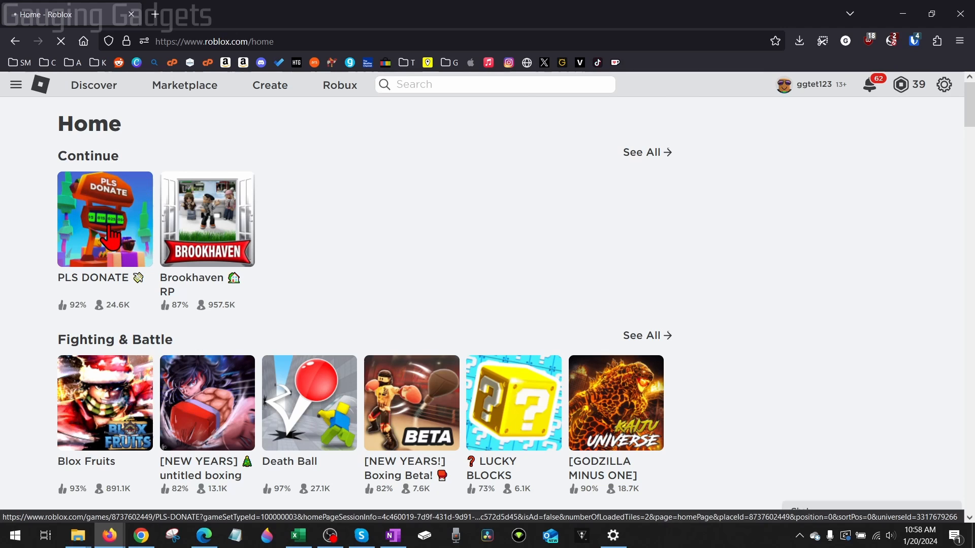
click(105, 219)
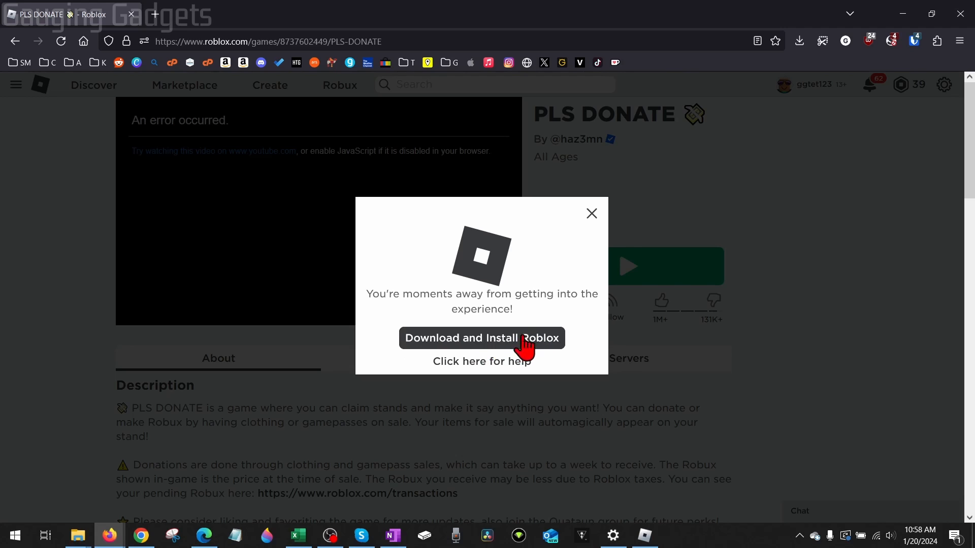
click(481, 337)
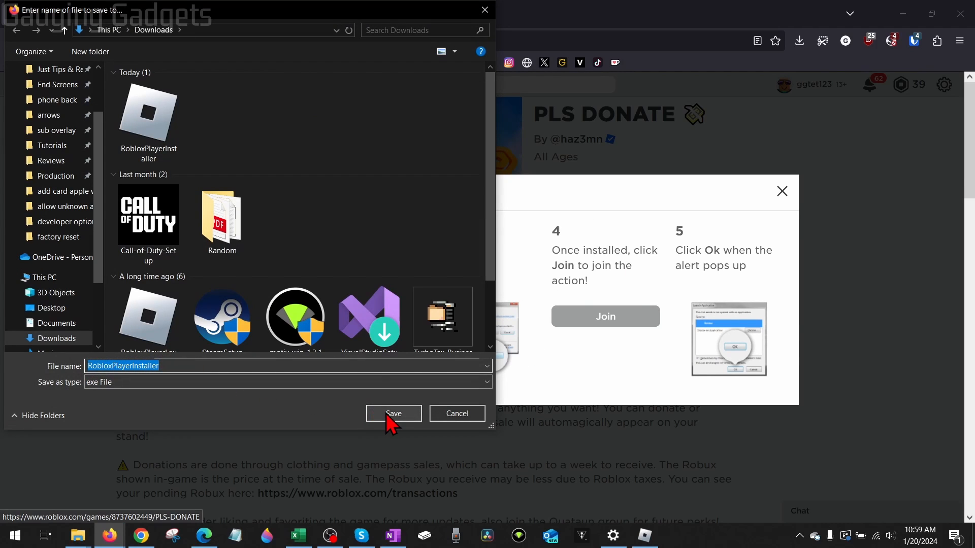
click(393, 413)
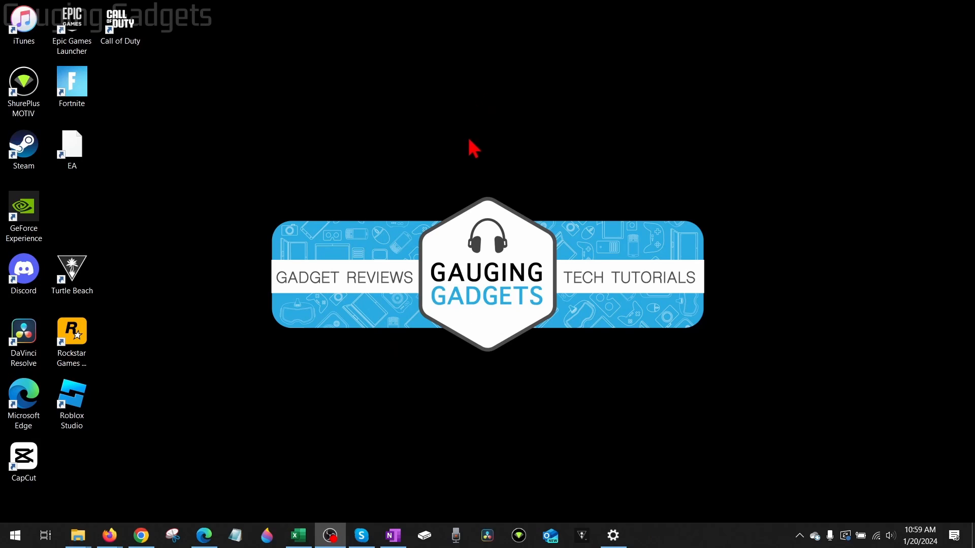
mouse_move(628, 187)
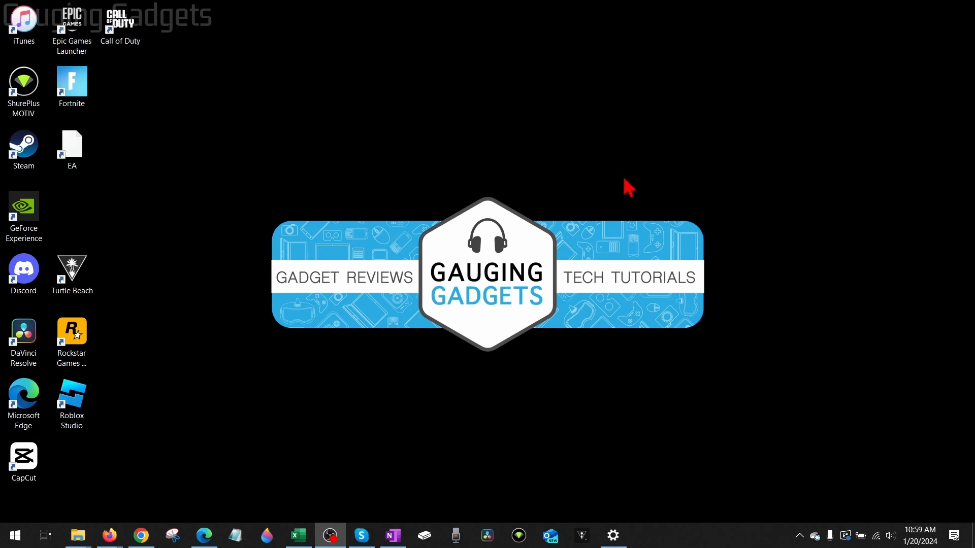
mouse_move(484, 183)
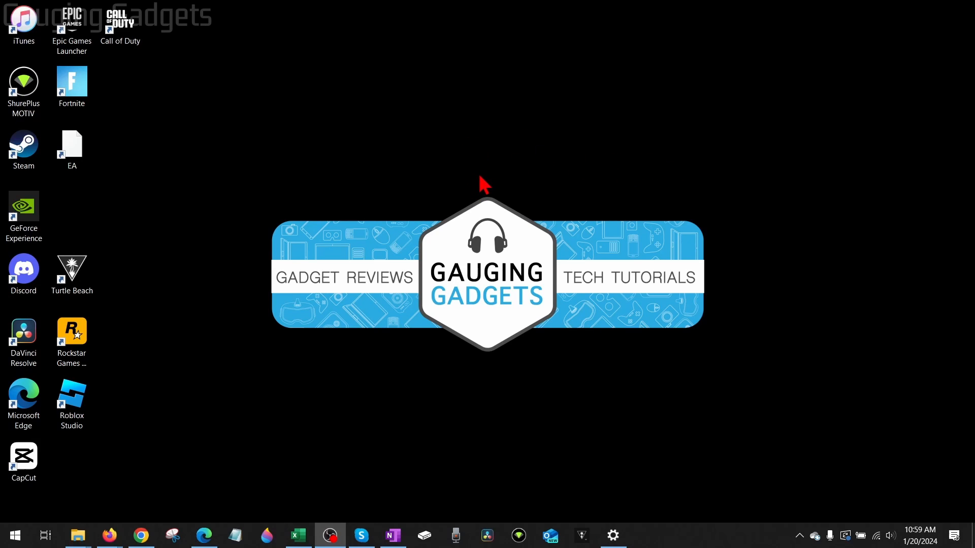
mouse_move(554, 196)
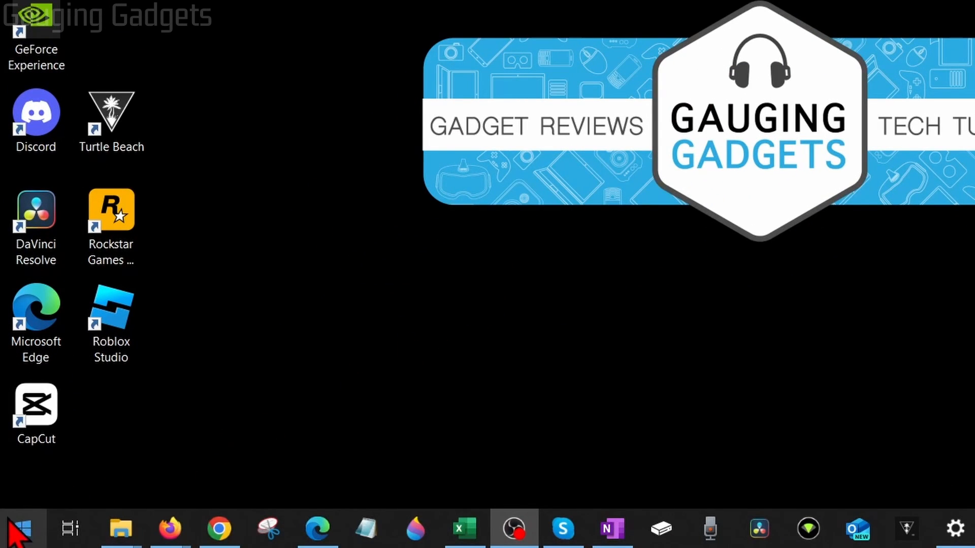
Run %localappdata% from the Start menu's Run dialog to reach AppData\Local
right_click(12, 529)
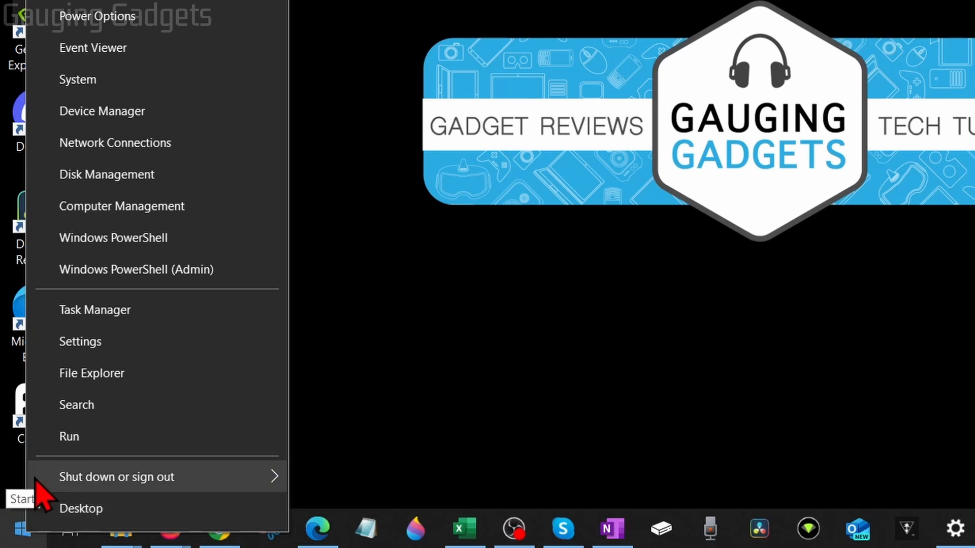
click(69, 437)
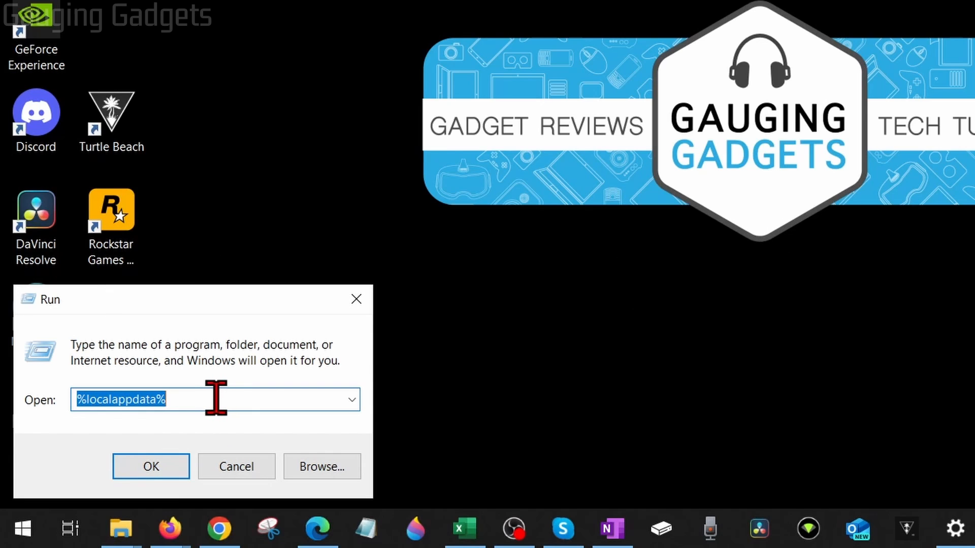
click(150, 466)
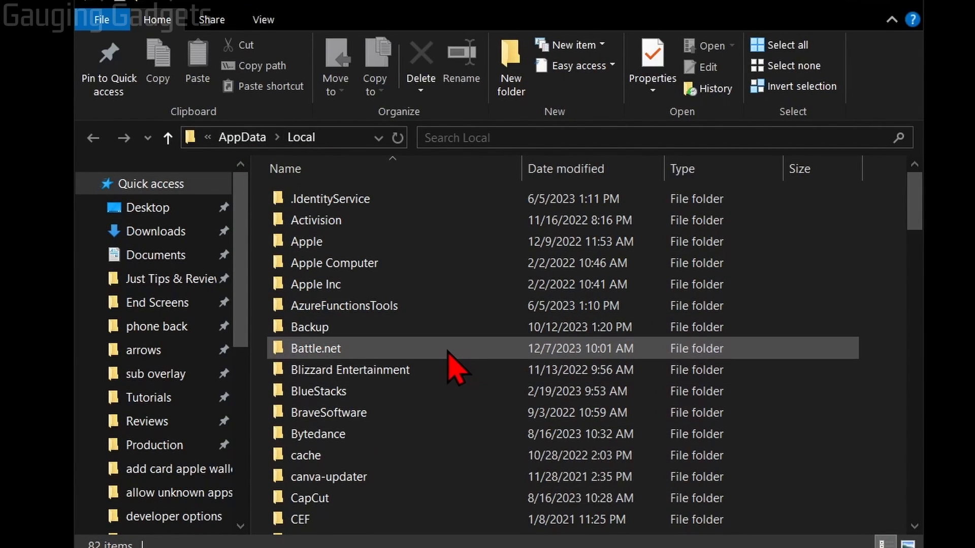
Go into Roblox's Versions folder and sort the version folders by Date modified
scroll(down, 3)
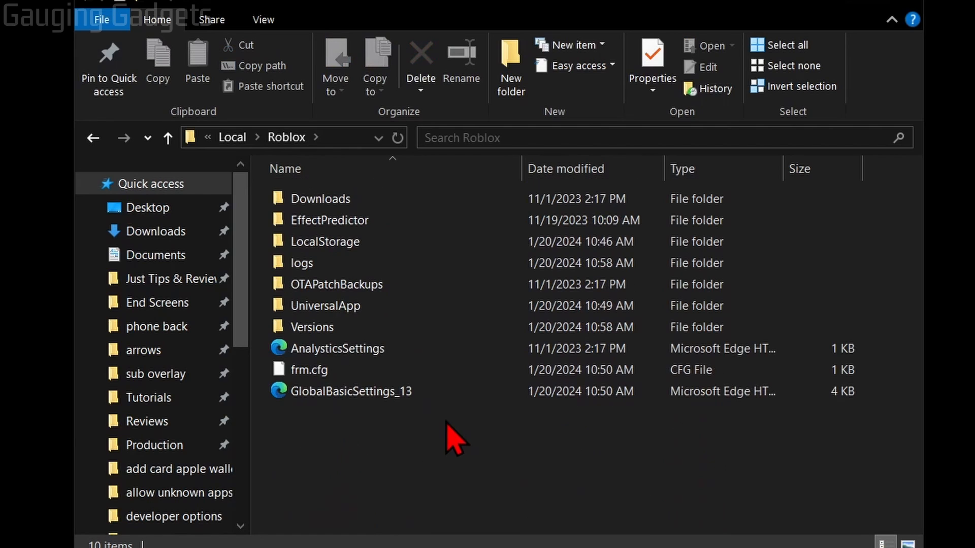
click(312, 327)
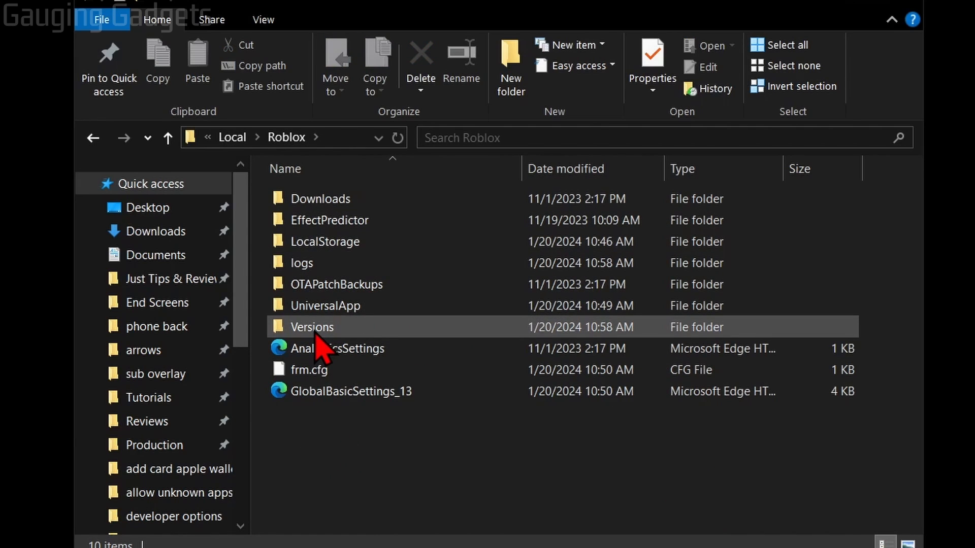
double_click(311, 327)
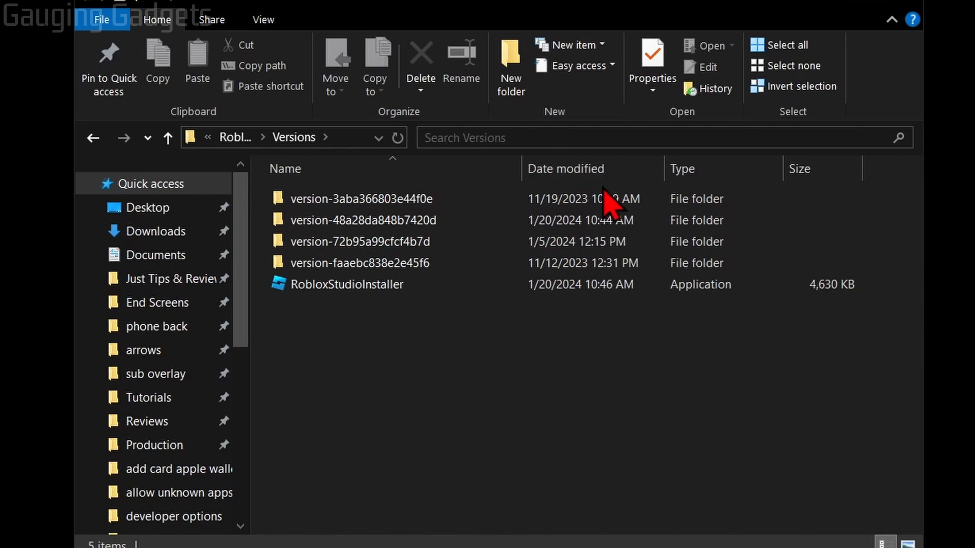
click(566, 169)
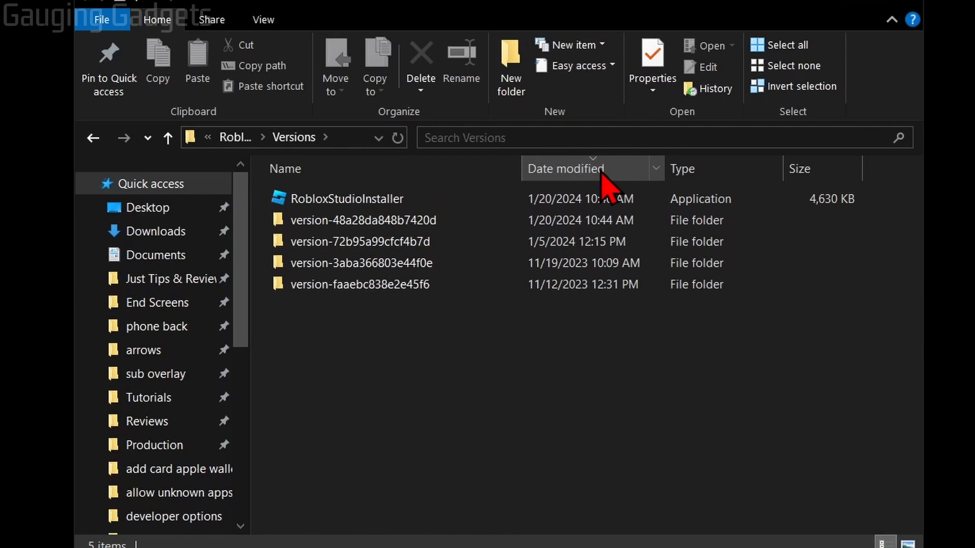
Check the newest, second-newest and next older version folders for RobloxPlayerInstaller
click(363, 220)
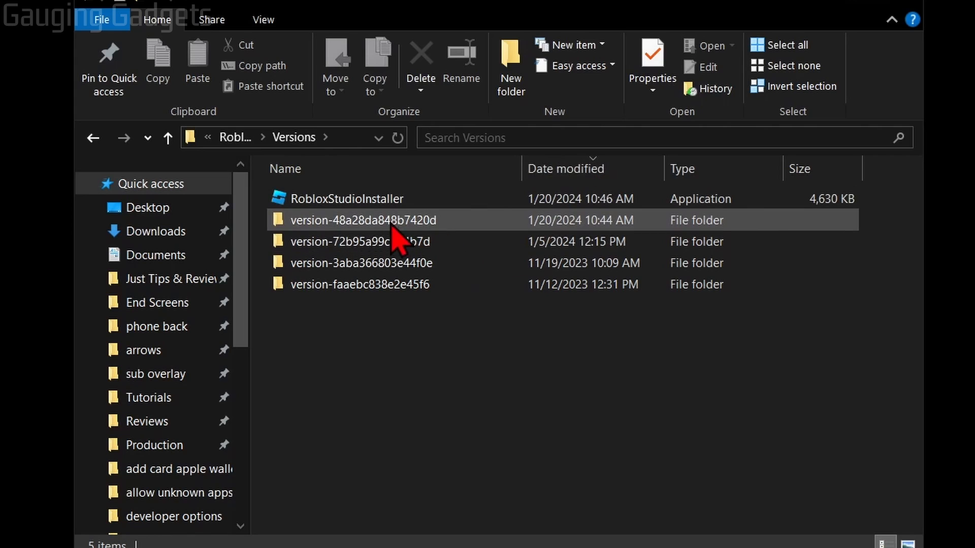
double_click(363, 220)
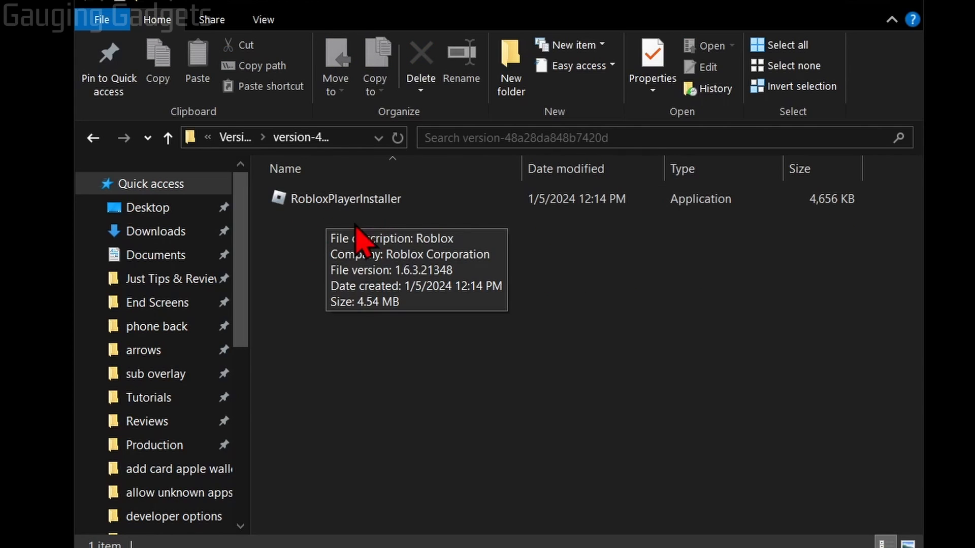
click(348, 198)
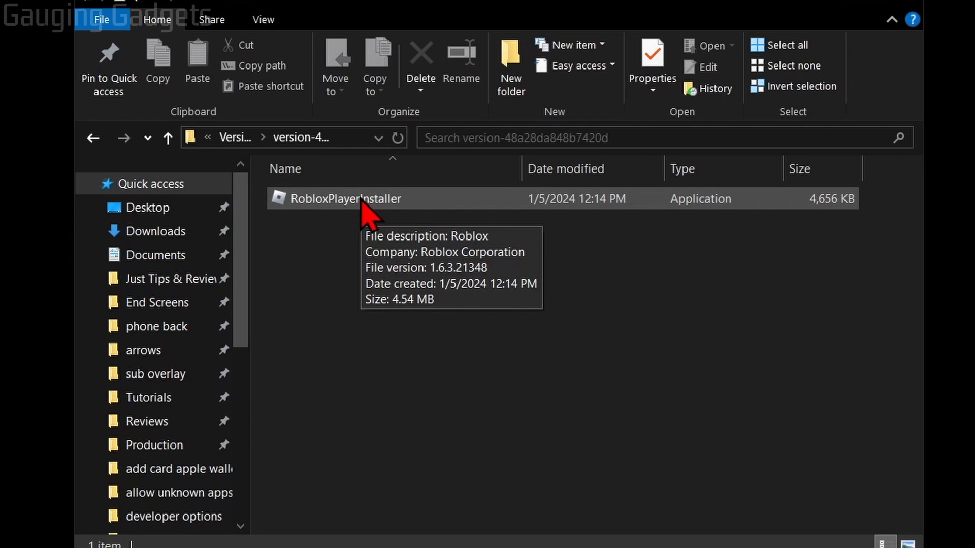
mouse_move(334, 272)
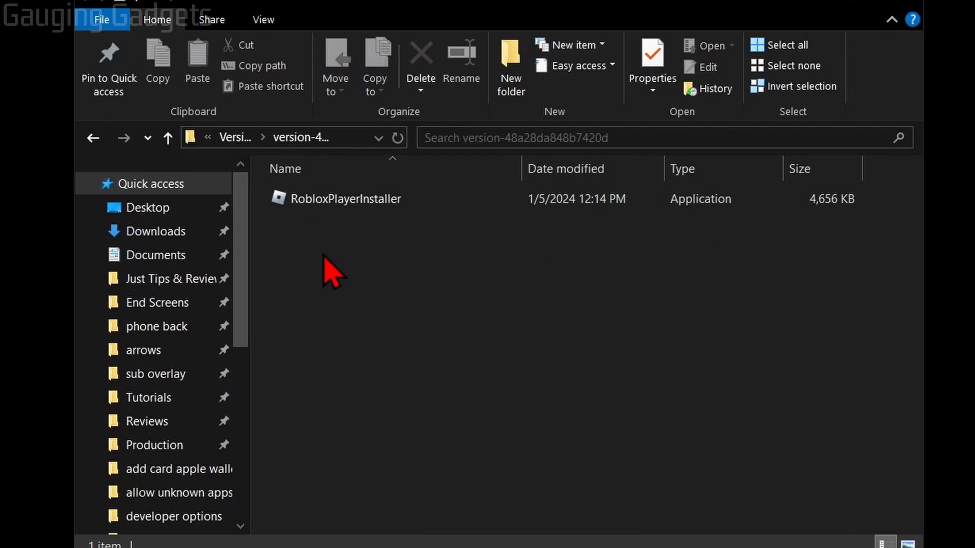
mouse_move(332, 243)
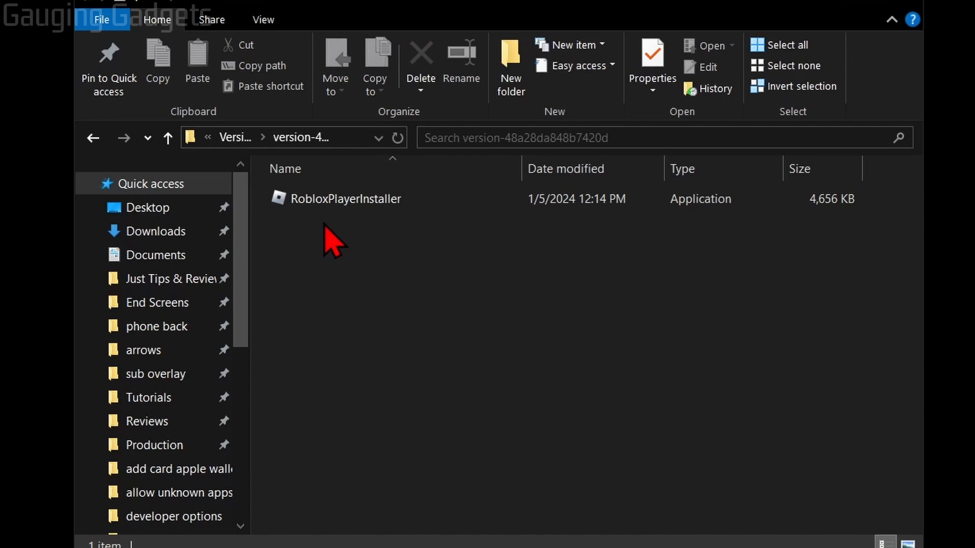
mouse_move(372, 217)
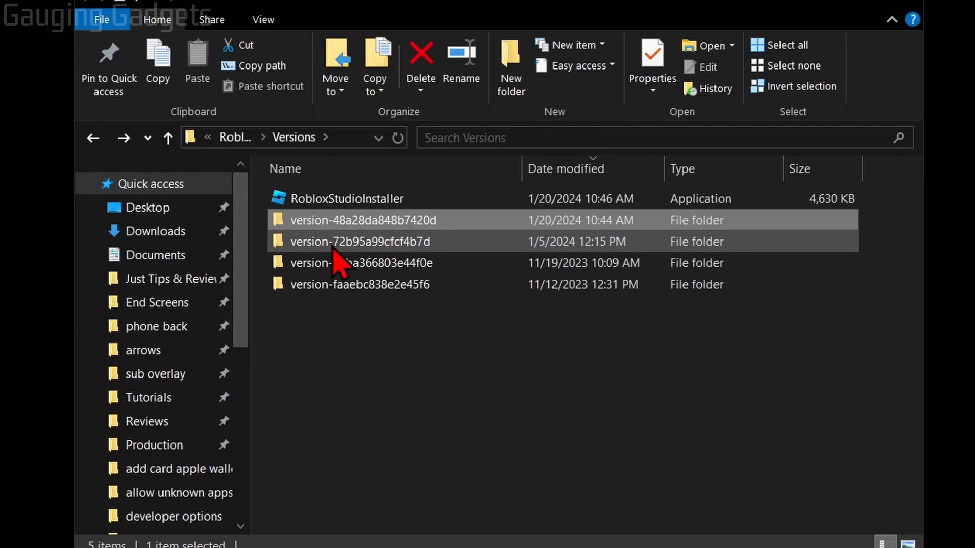
double_click(358, 242)
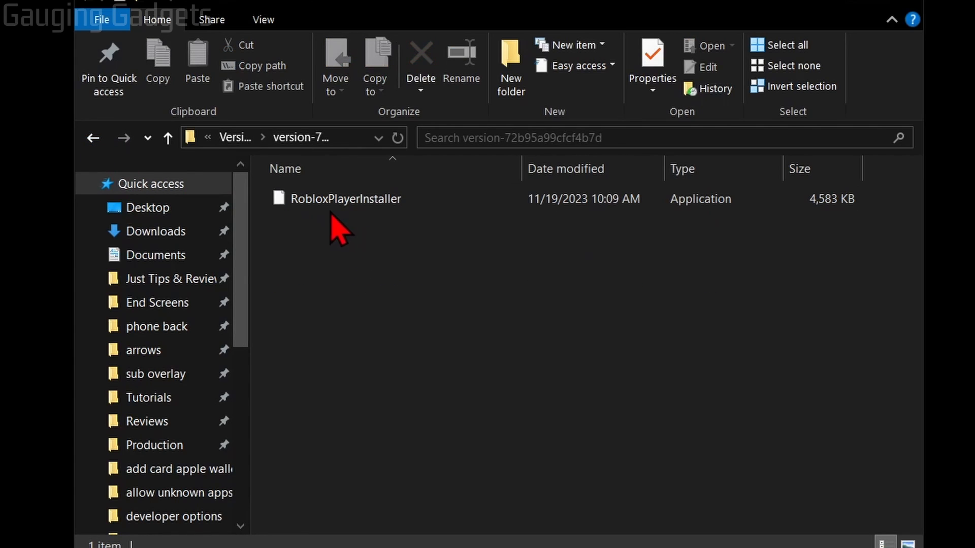
mouse_move(378, 234)
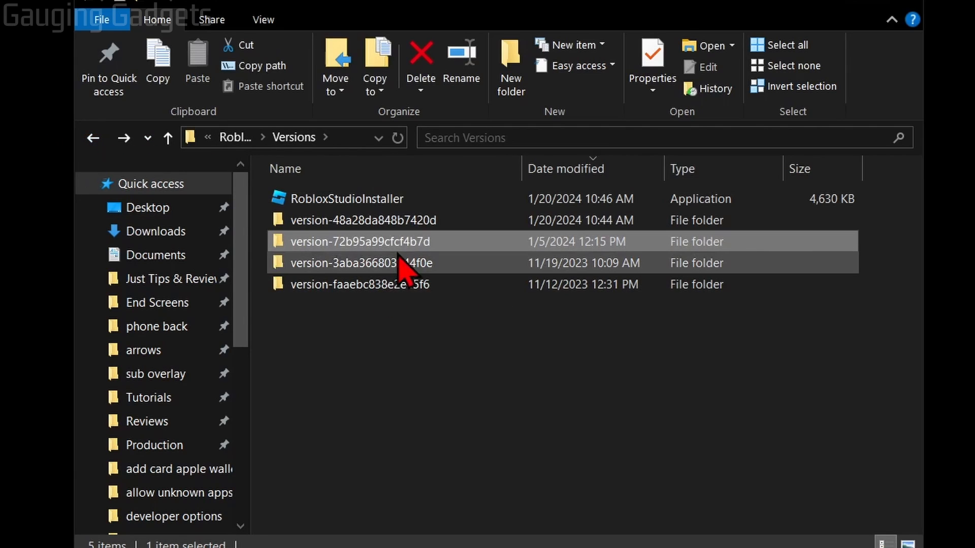
double_click(352, 262)
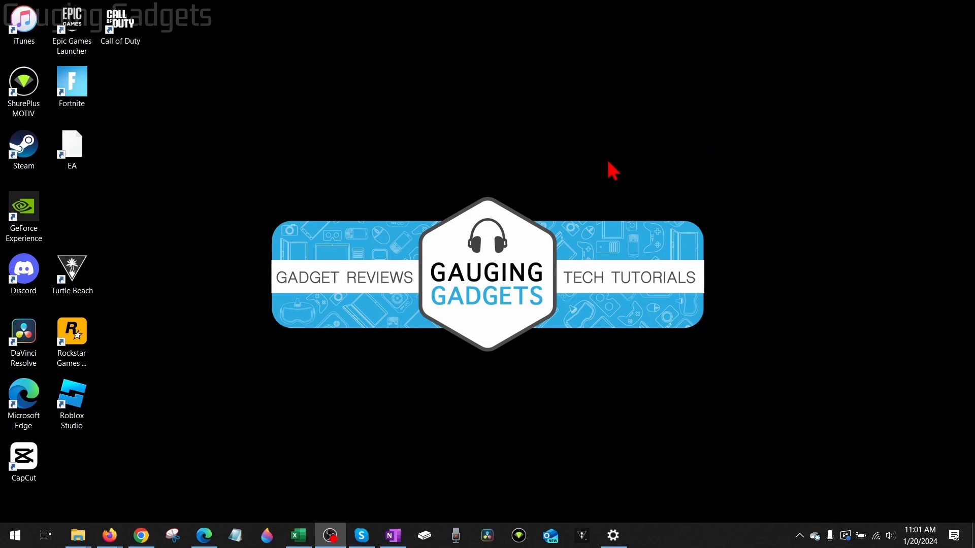
mouse_move(622, 184)
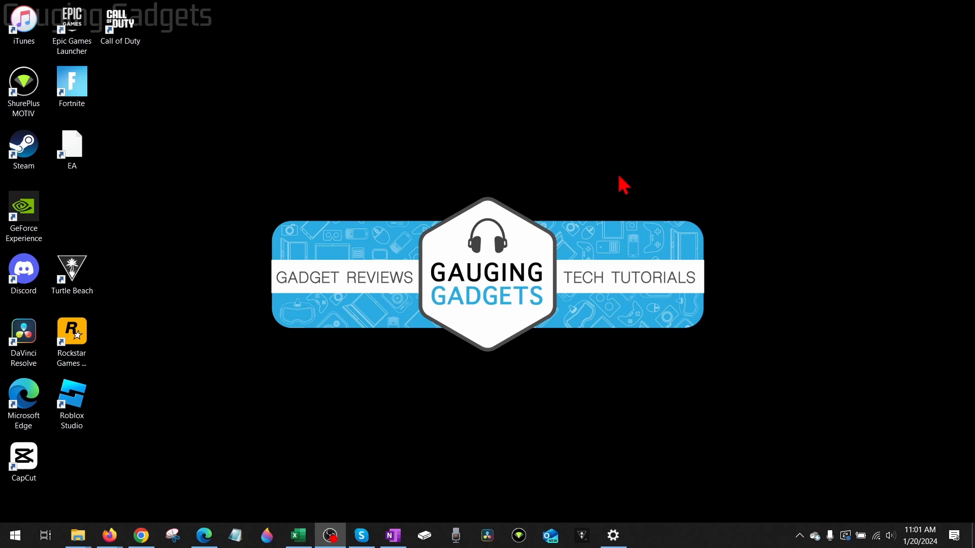
mouse_move(632, 173)
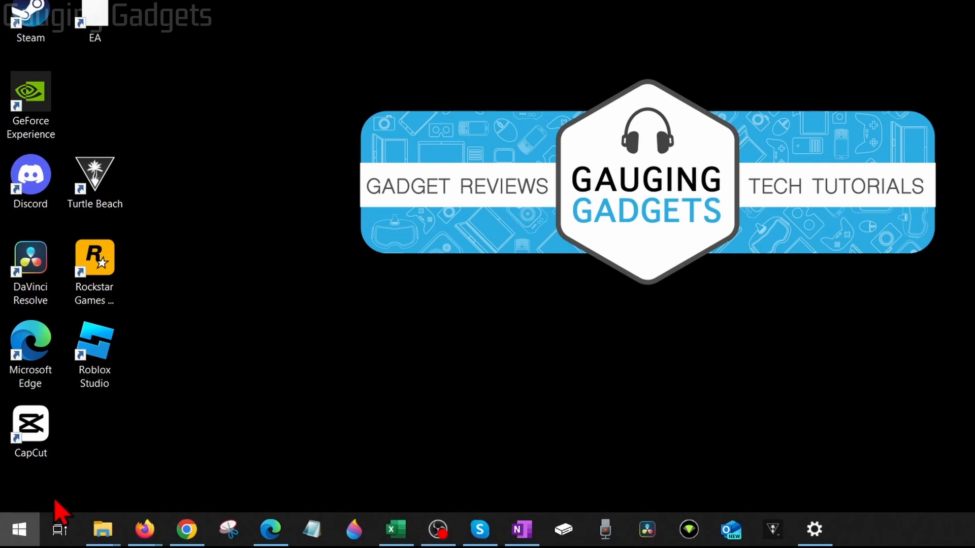
Search 'store' from Start so Microsoft Store shows as Best match
text(store)
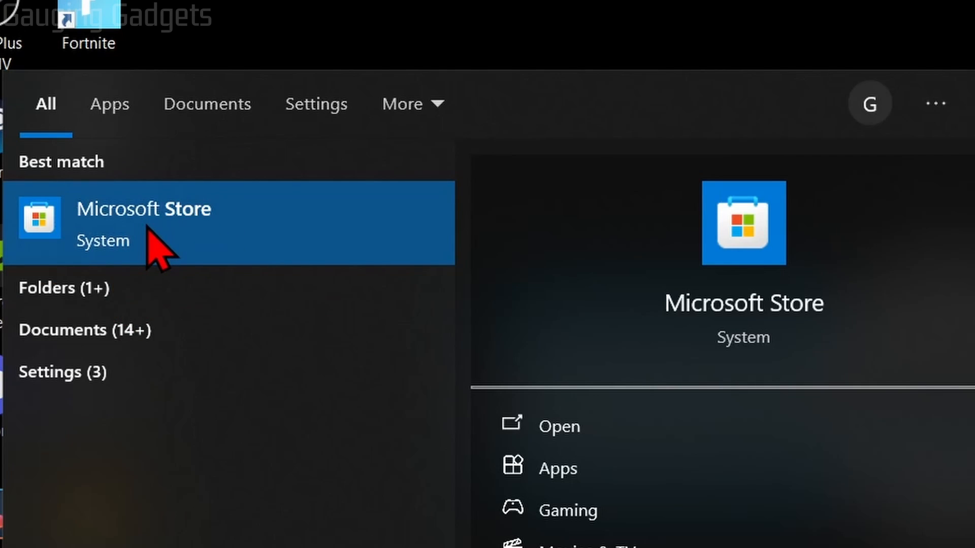
In Microsoft Store, search Roblox, install it and launch it with Play
click(143, 223)
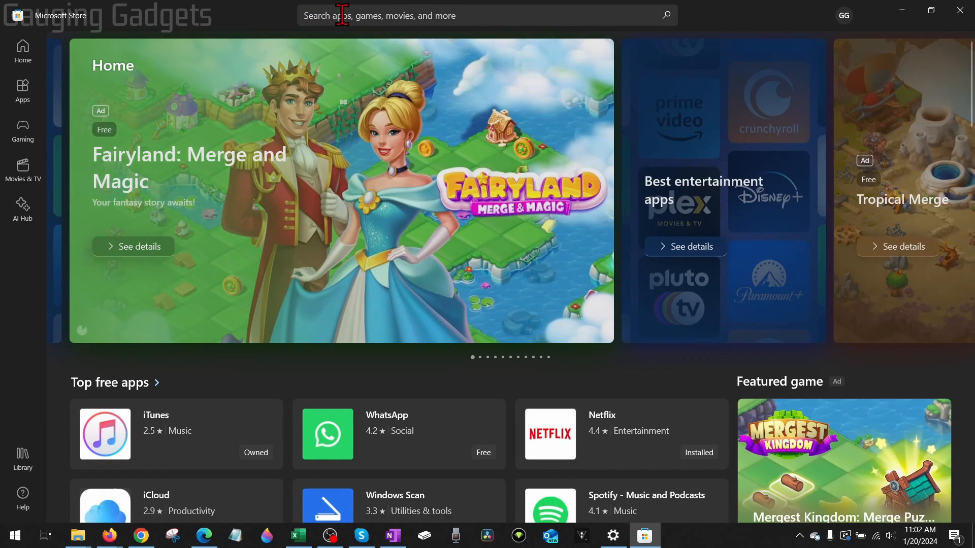
text(Roblox)
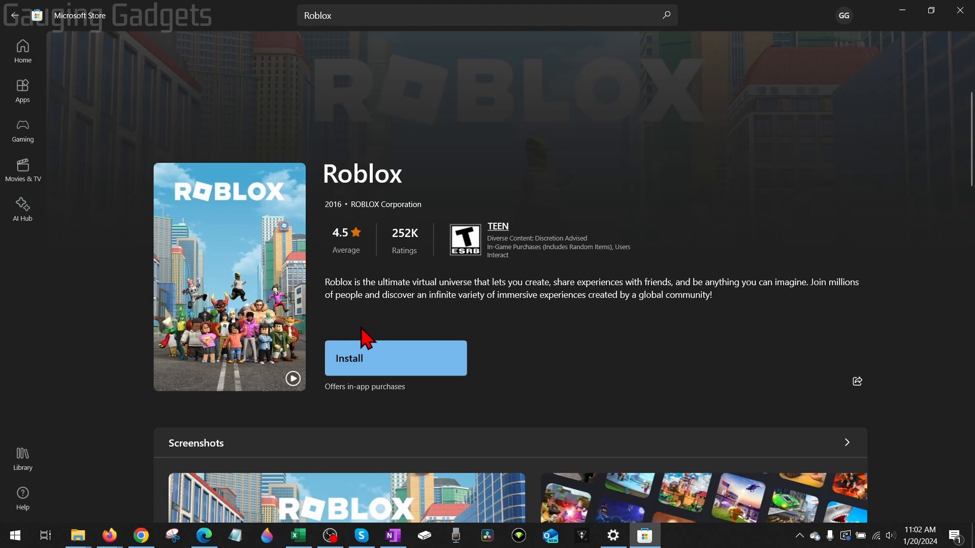
mouse_move(372, 383)
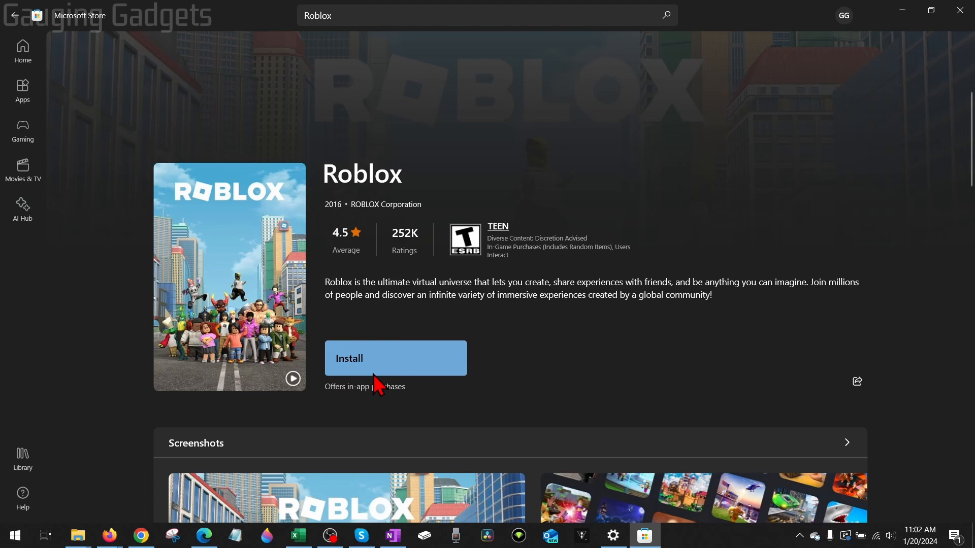
click(395, 357)
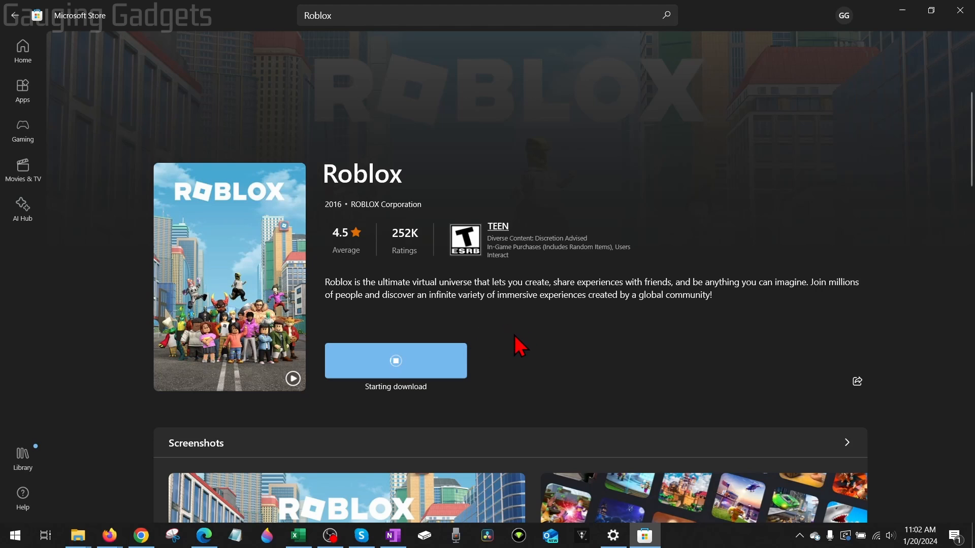
mouse_move(518, 355)
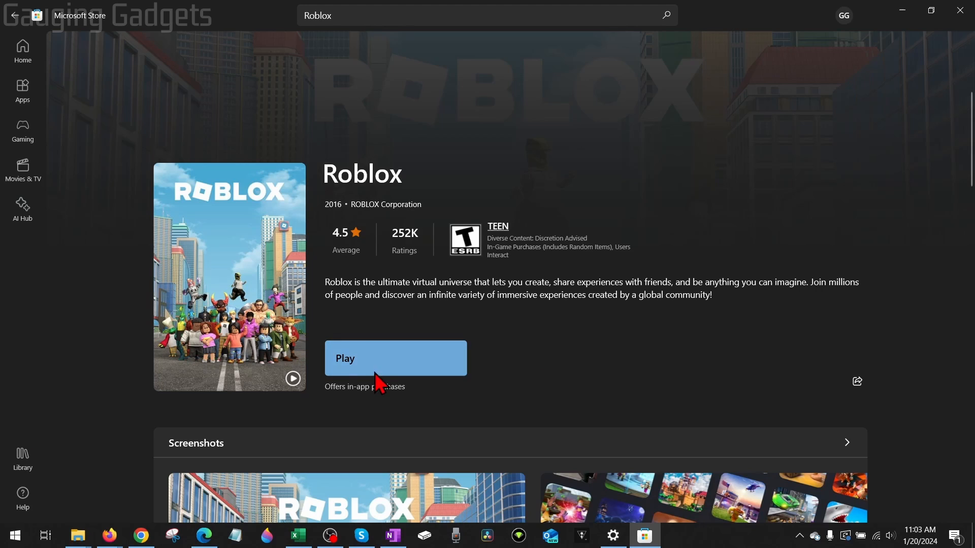
click(395, 358)
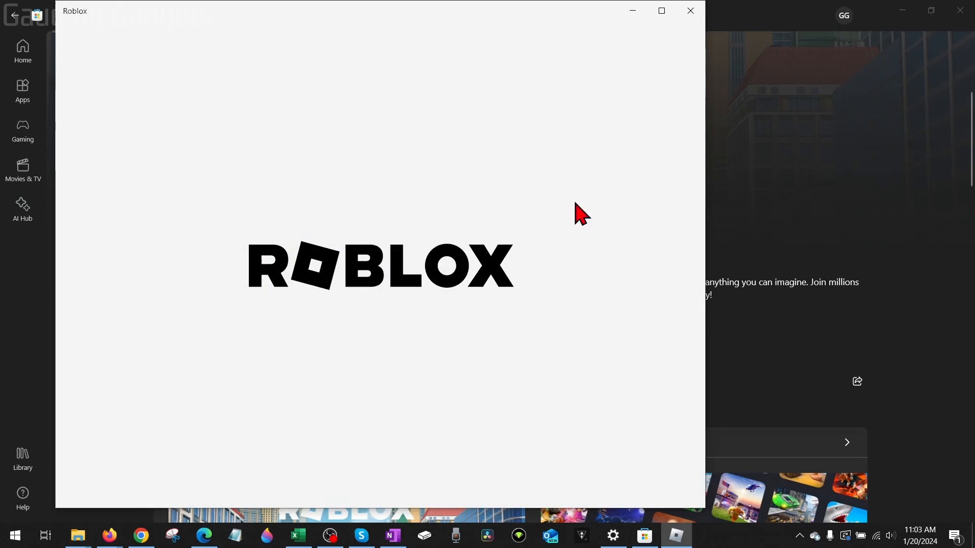
mouse_move(295, 200)
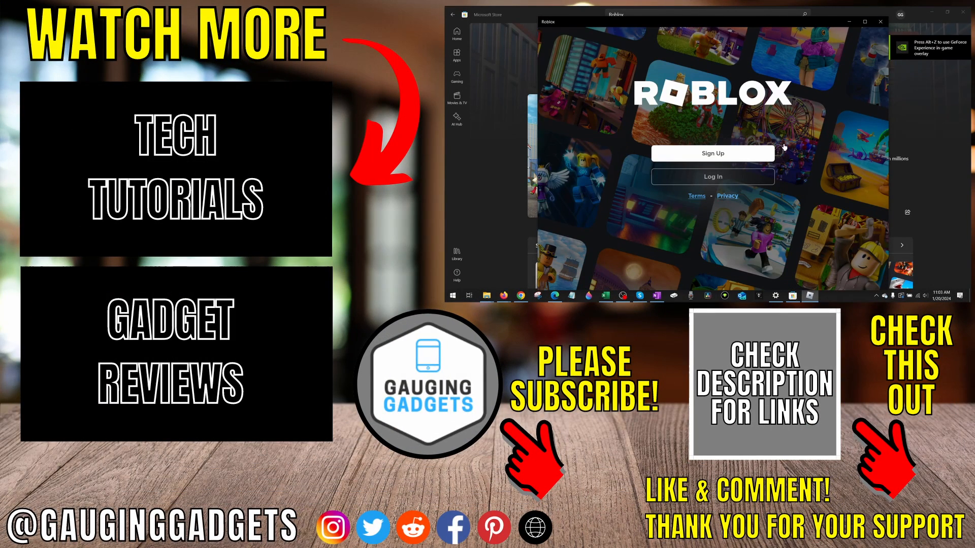
mouse_move(782, 131)
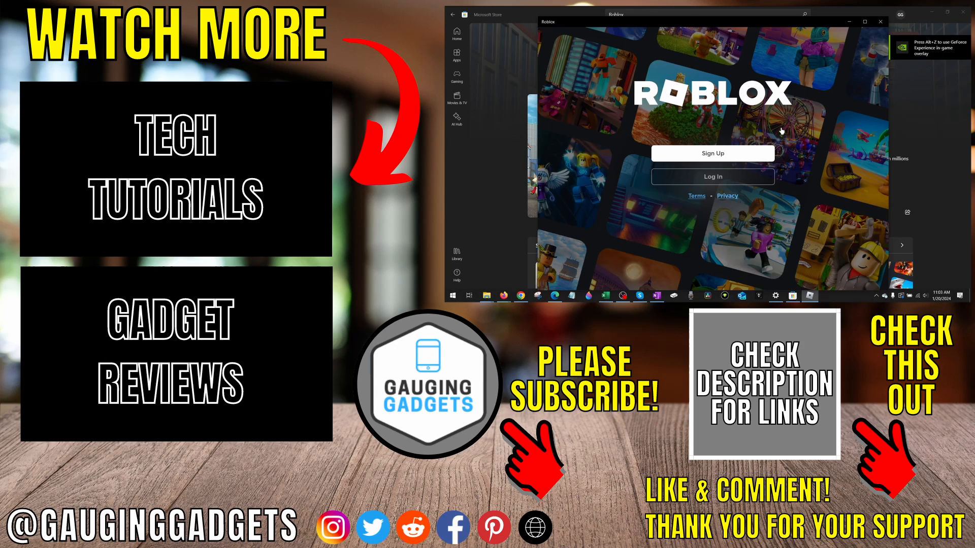